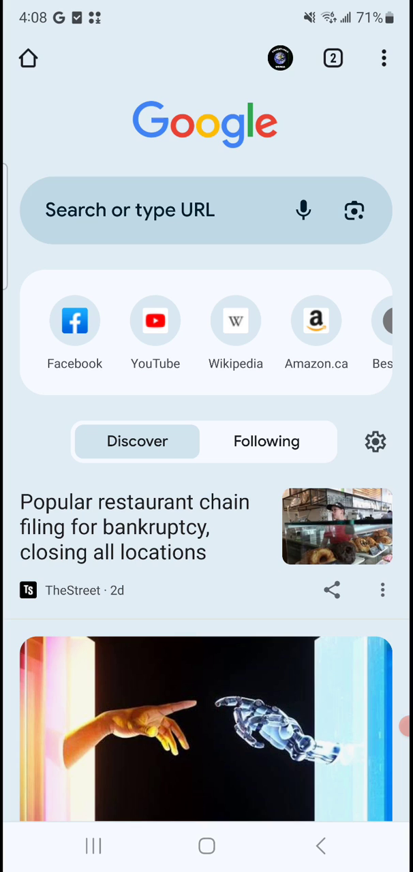
# Reach Chrome's Settings page through the three-dot menu.
pyautogui.click(382, 57)
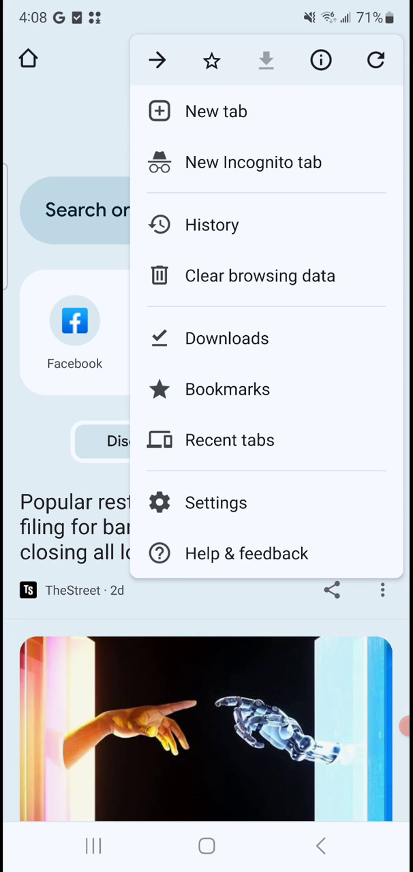
pyautogui.click(215, 502)
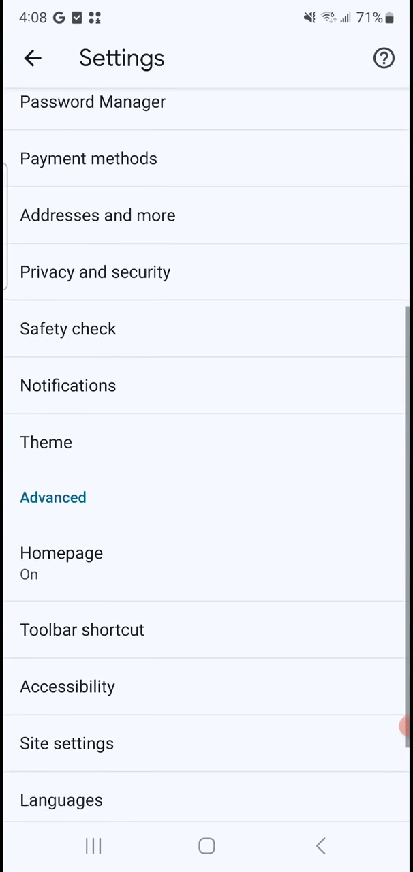
# Enter Notifications to reach Android's App notifications page for Chrome.
pyautogui.click(68, 382)
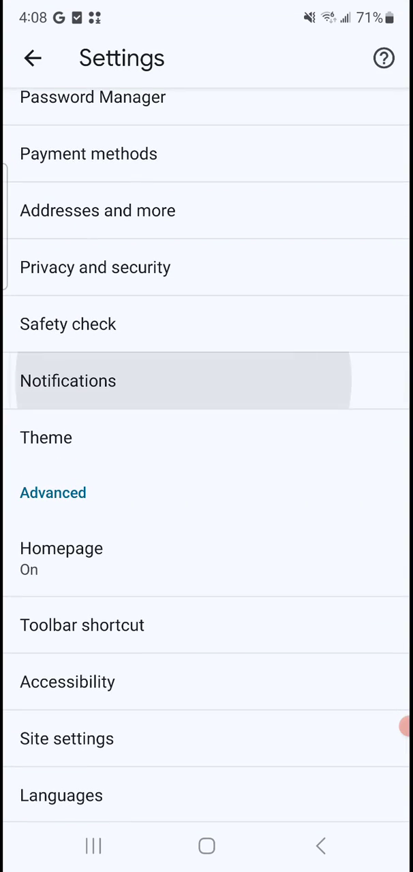
pyautogui.click(69, 381)
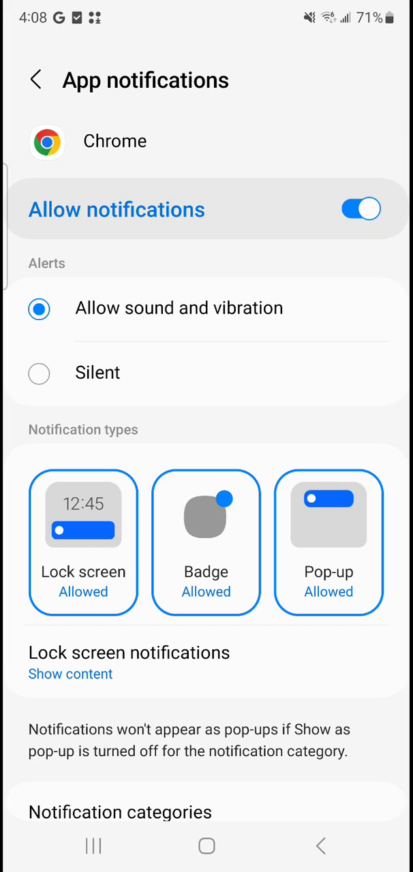
pyautogui.click(362, 209)
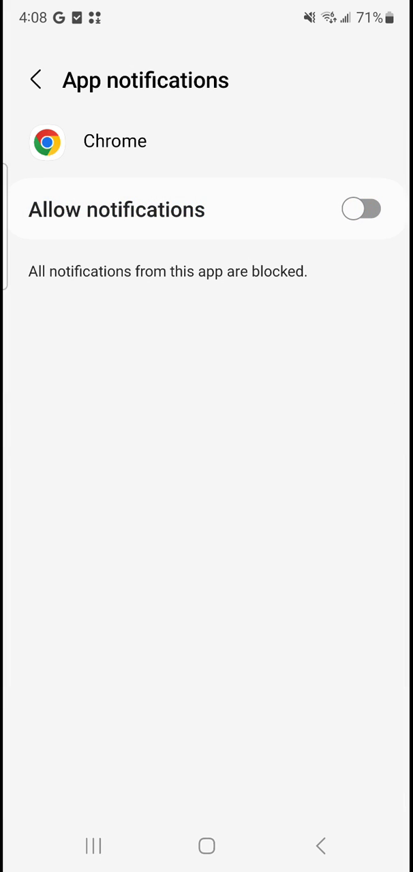
pyautogui.click(363, 207)
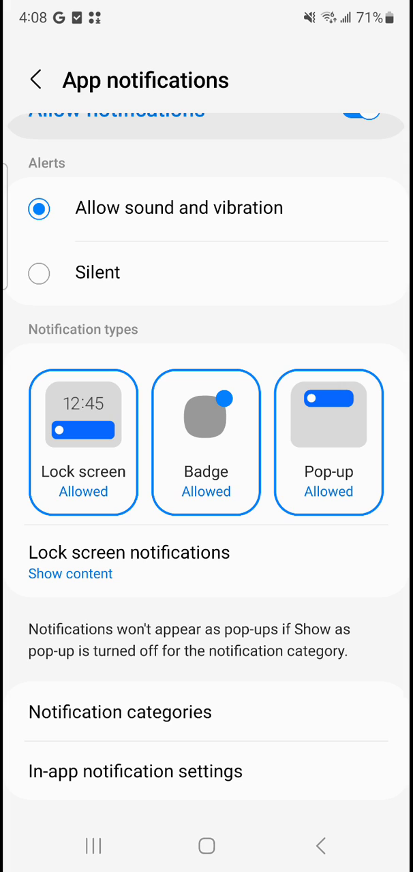
# Switch off the Browser notification category, then disable Allow notifications for Chrome.
pyautogui.click(120, 711)
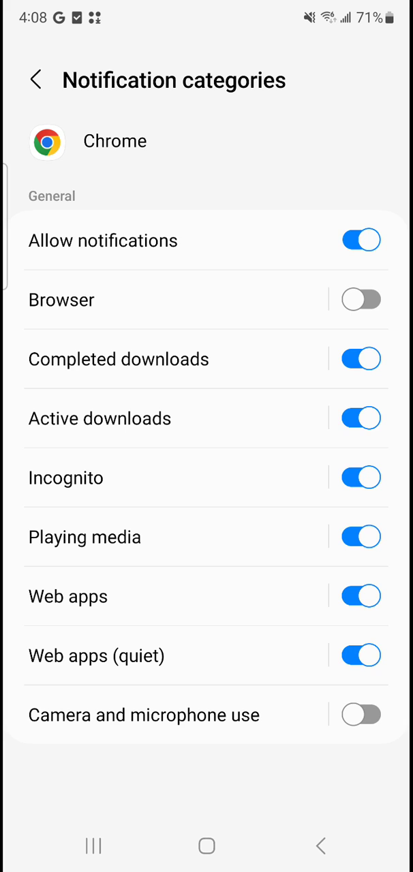
pyautogui.click(358, 298)
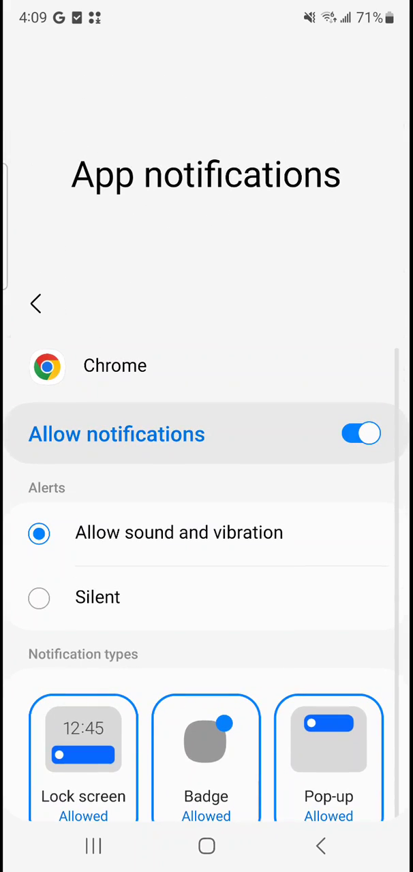
pyautogui.click(359, 434)
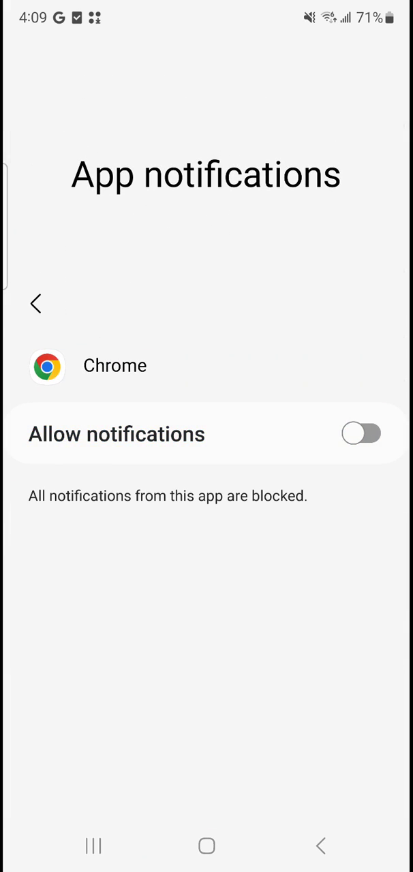